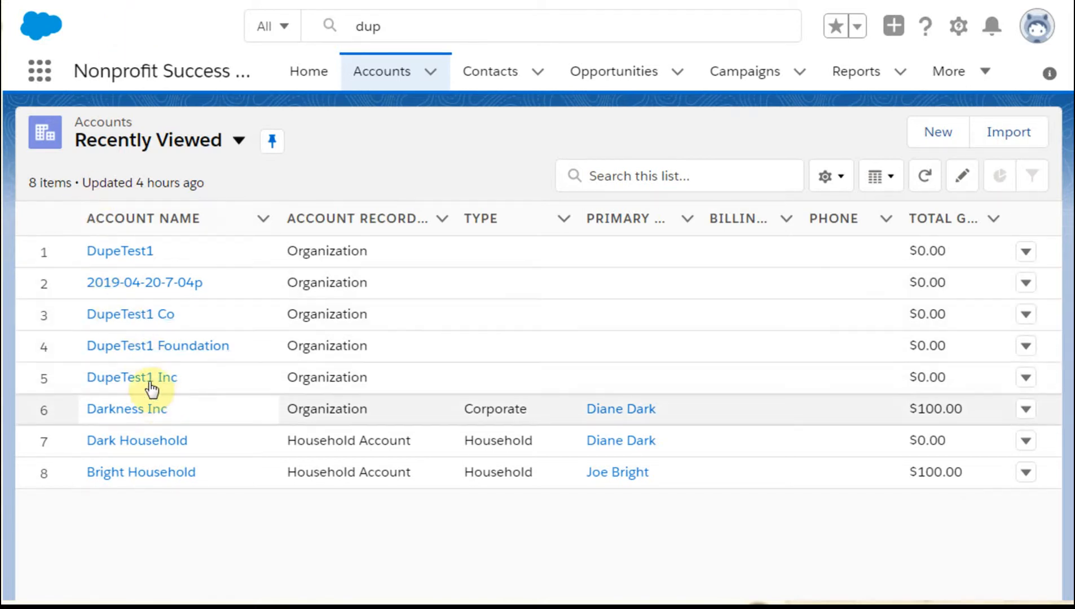
mouse_move(130, 315)
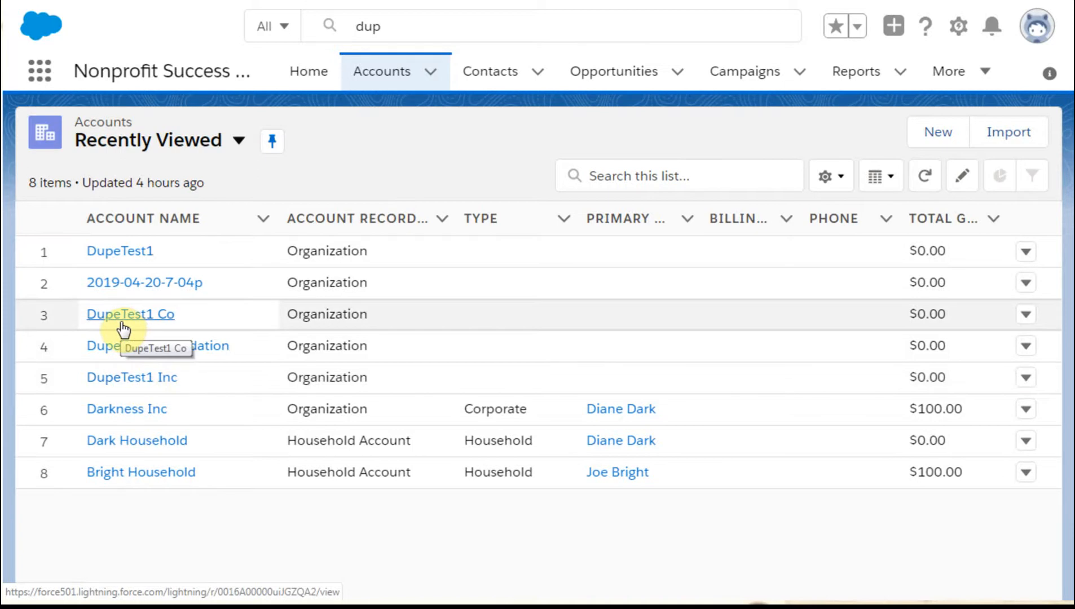
mouse_move(114, 295)
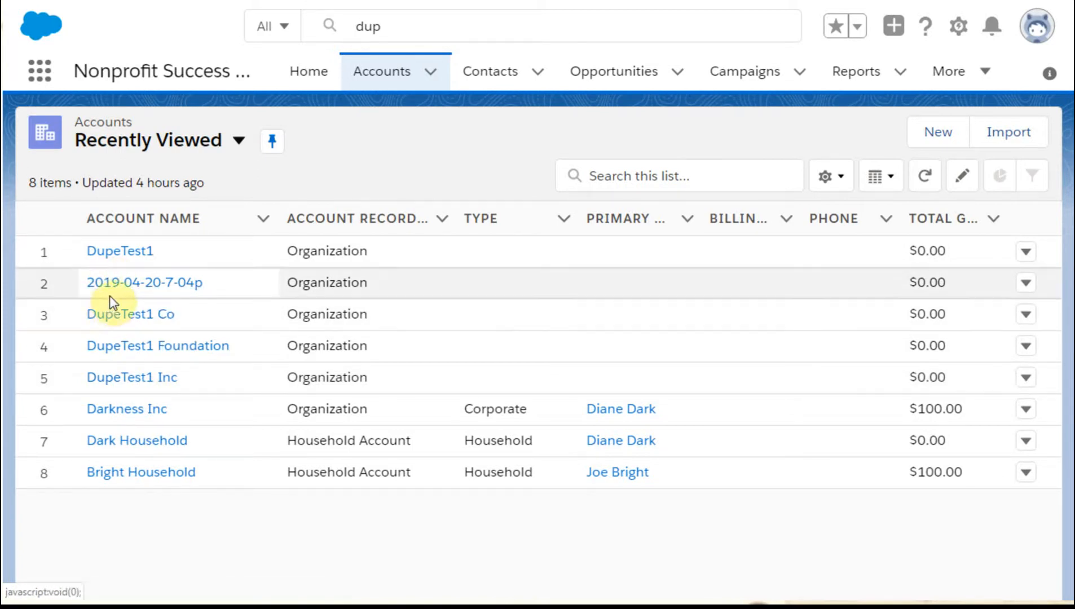
mouse_move(110, 323)
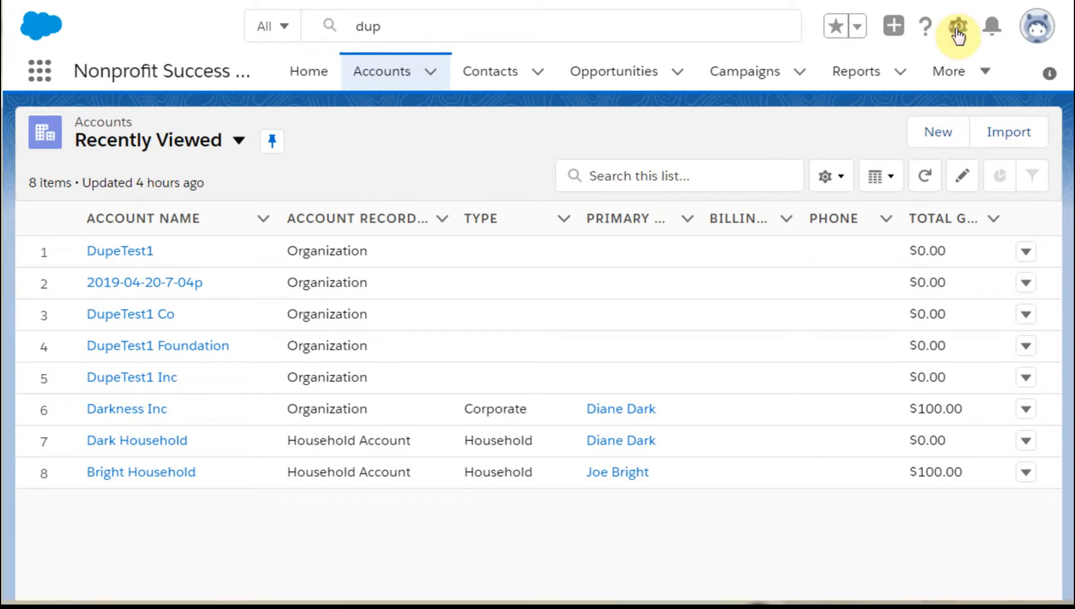
From the gear menu enter Setup and view the Account Name Fuzzy duplicate rule's details
left_click(957, 26)
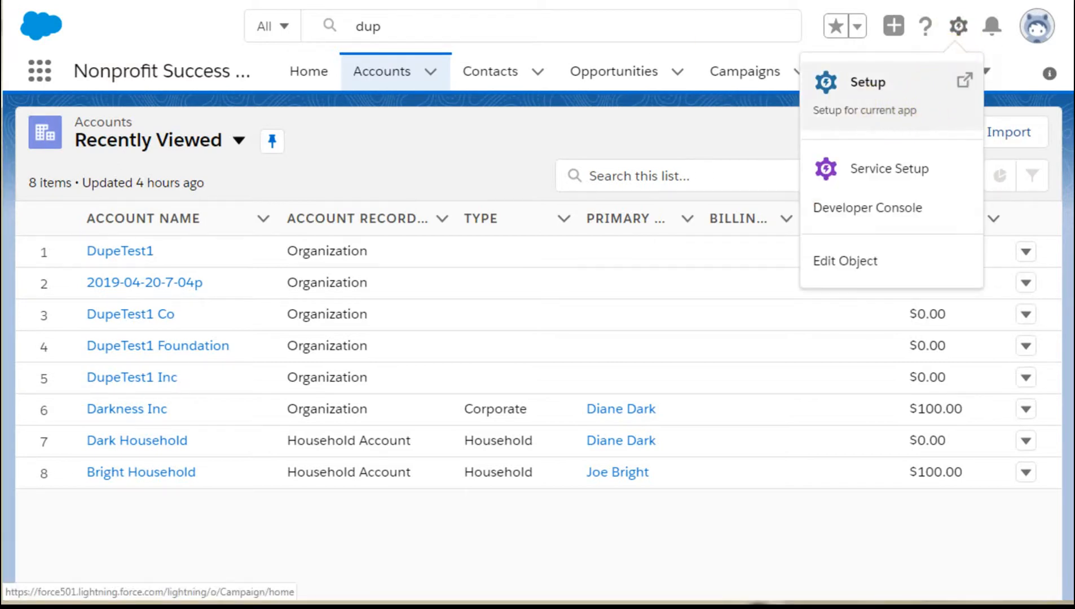
left_click(868, 81)
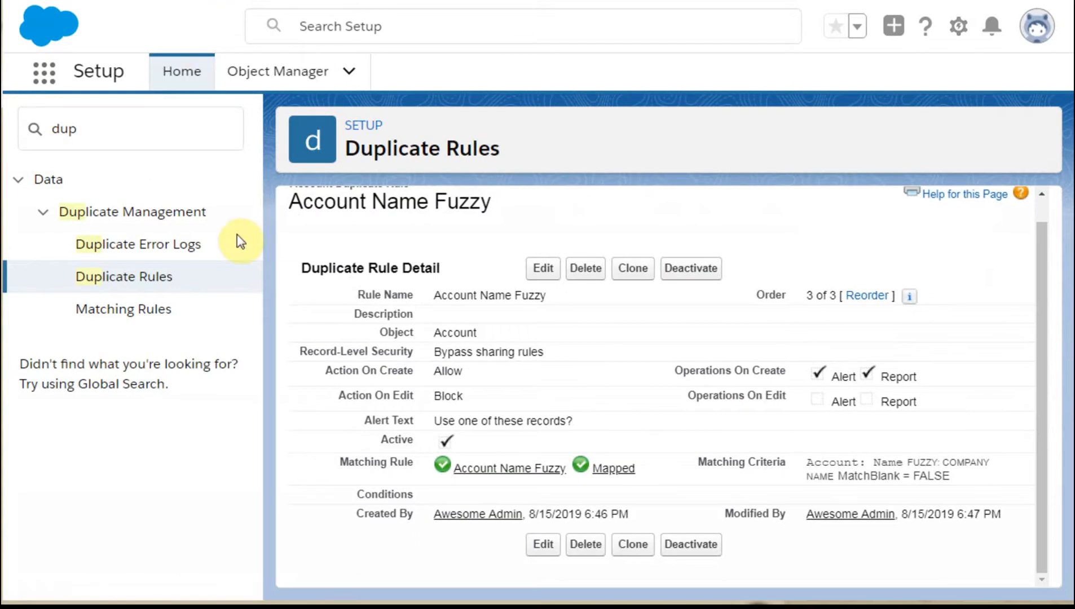
mouse_move(741, 426)
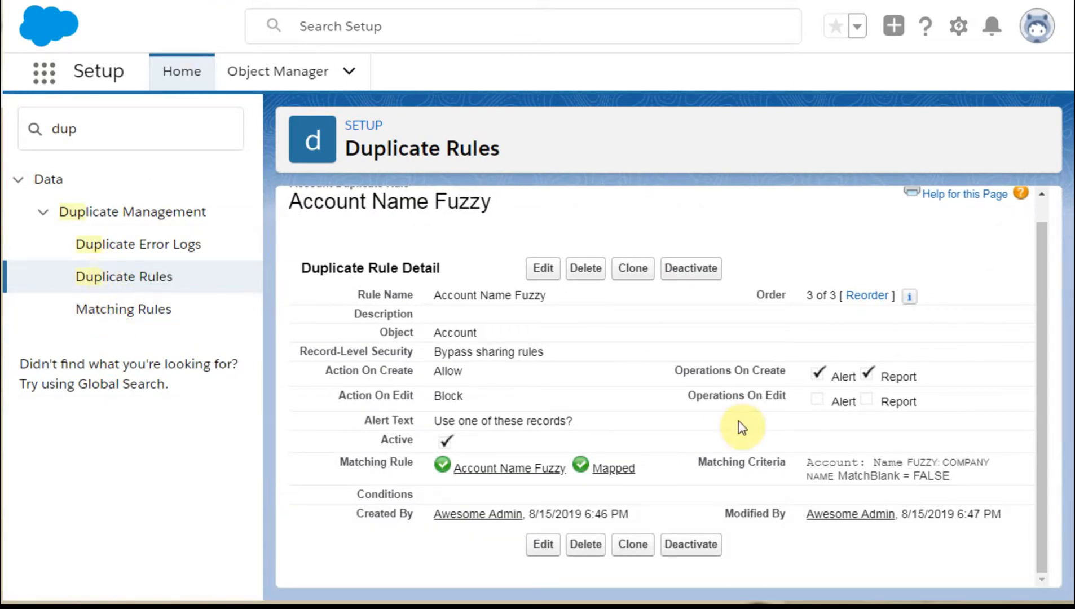
mouse_move(771, 373)
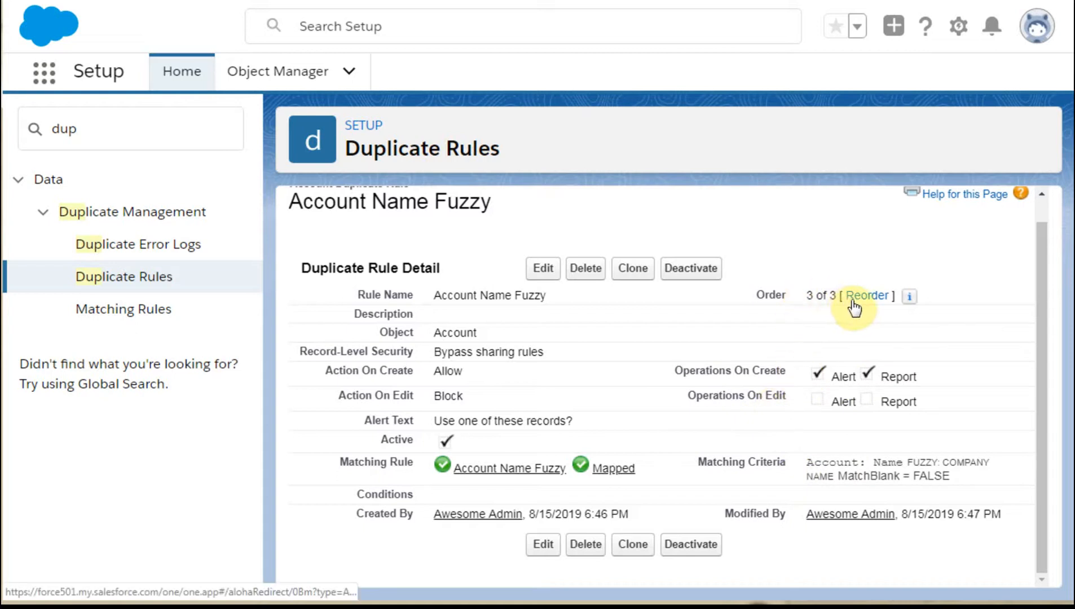
mouse_move(864, 303)
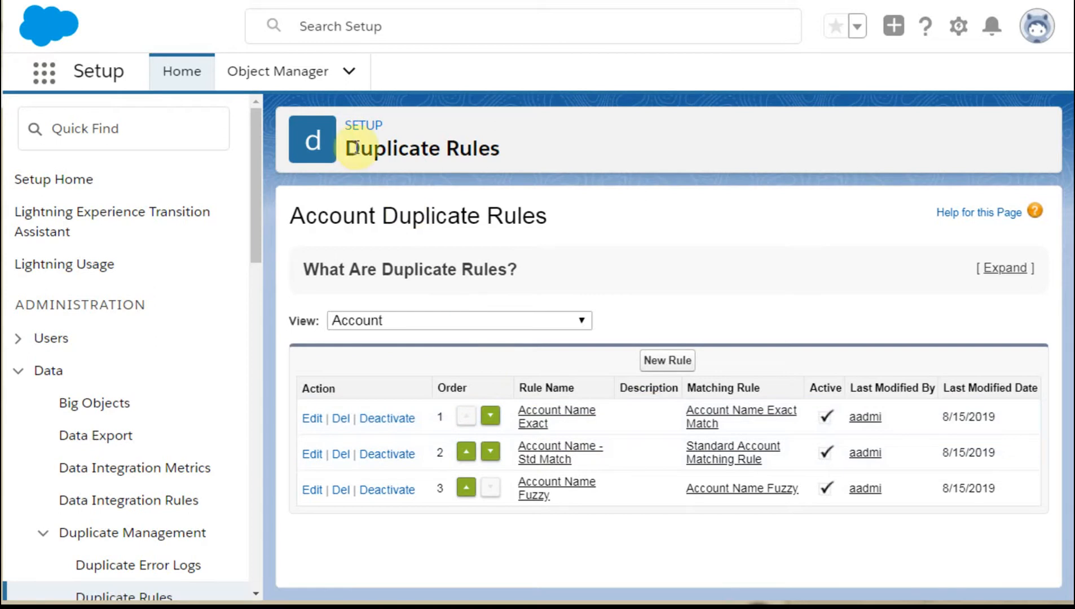
left_click(556, 488)
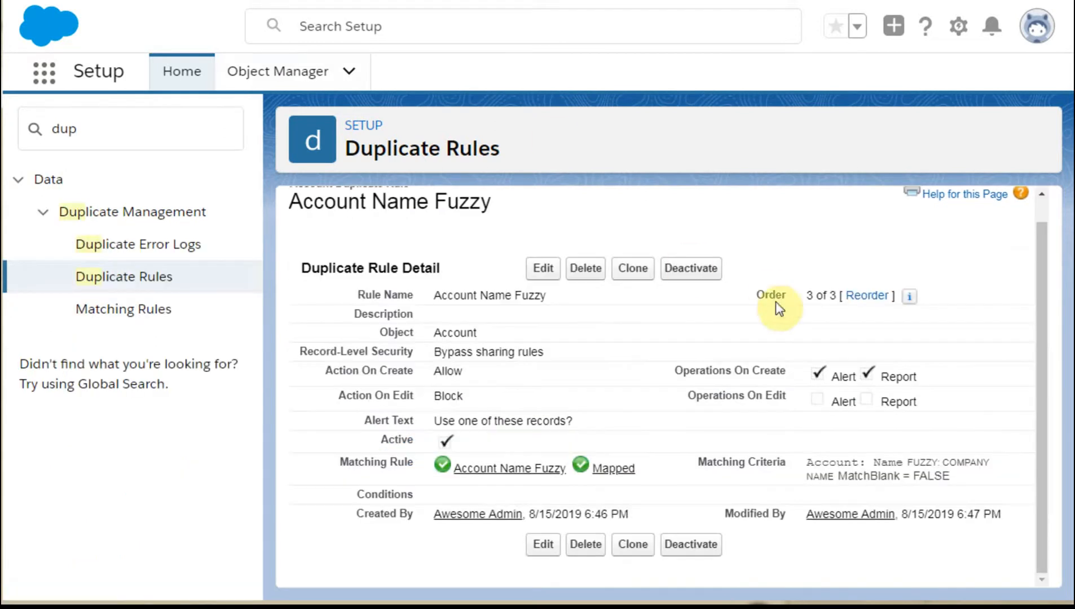
mouse_move(798, 389)
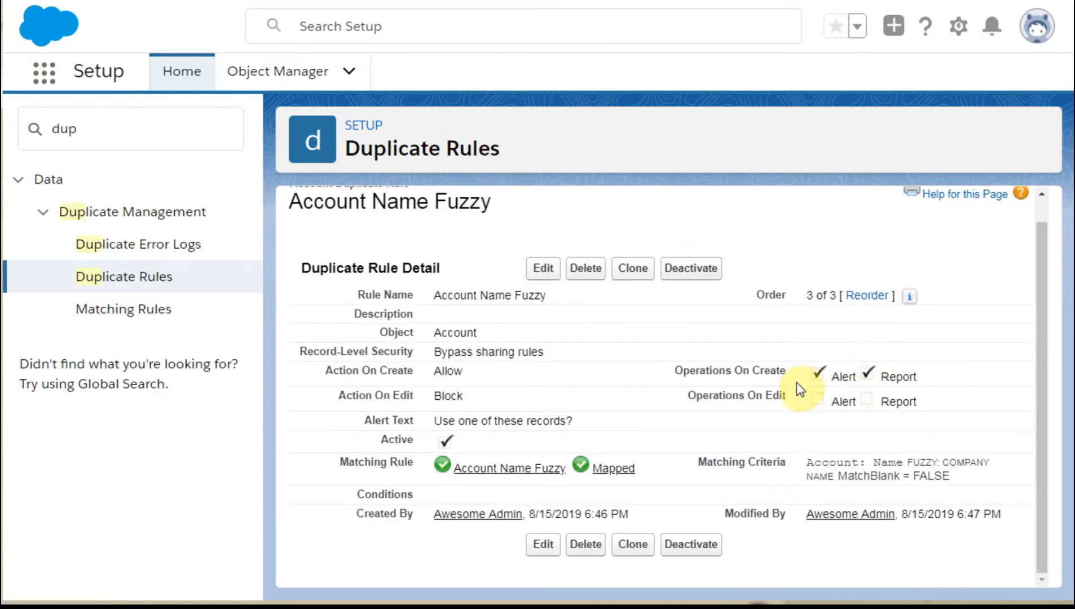
mouse_move(840, 372)
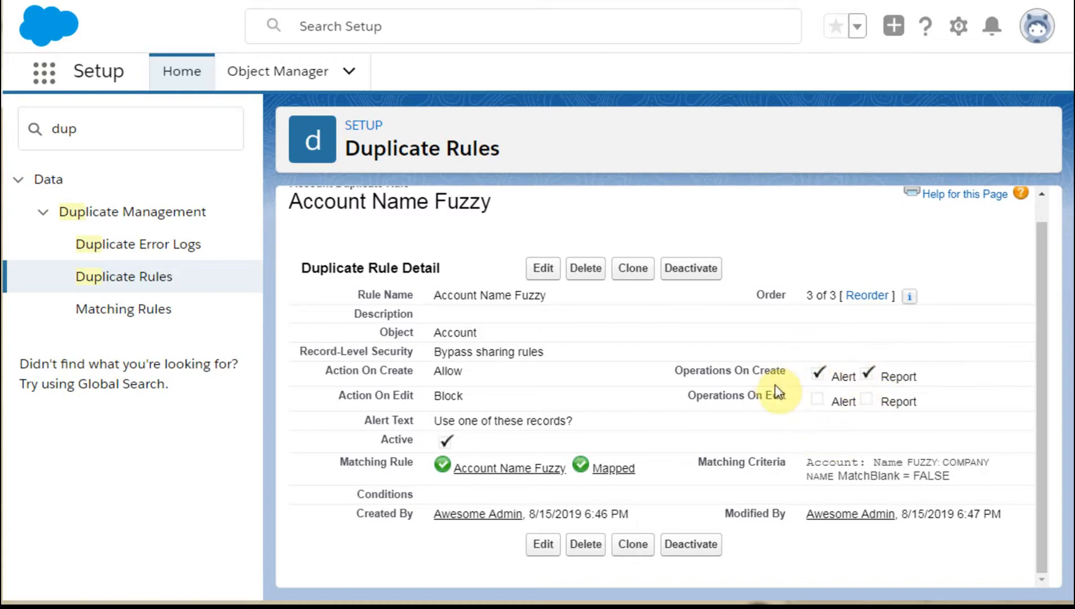
mouse_move(754, 402)
type("type")
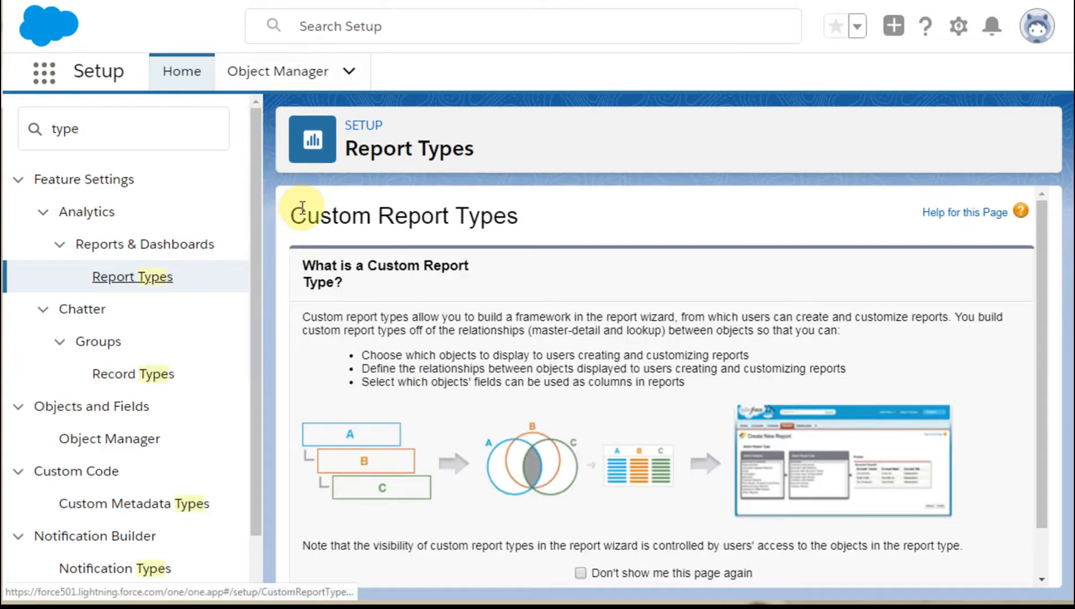
Continue past the custom report types introduction to the All Custom Report Types list
scroll("down", 3)
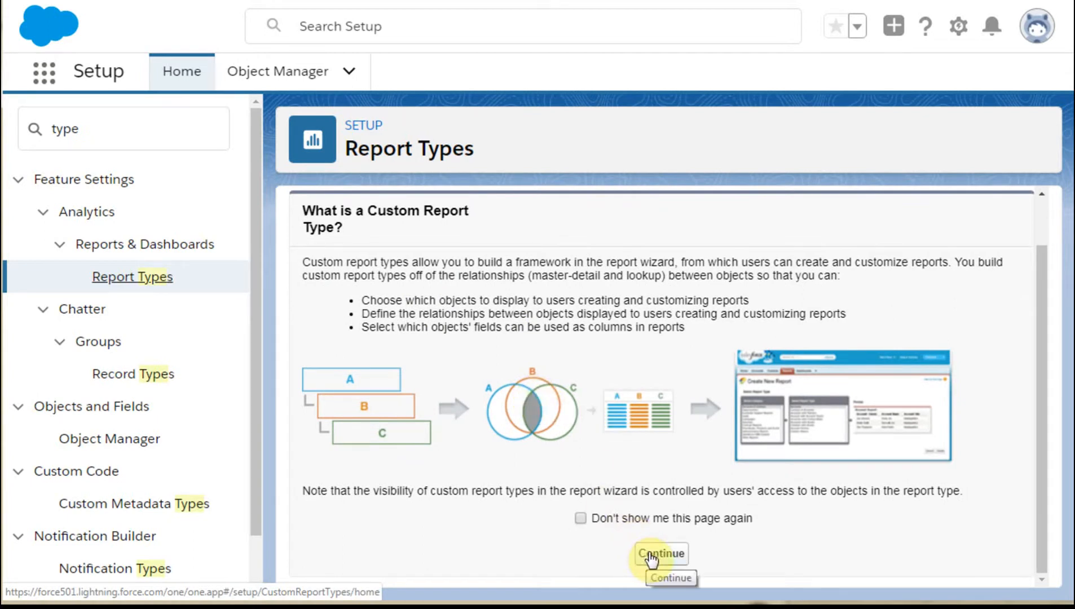
mouse_move(371, 76)
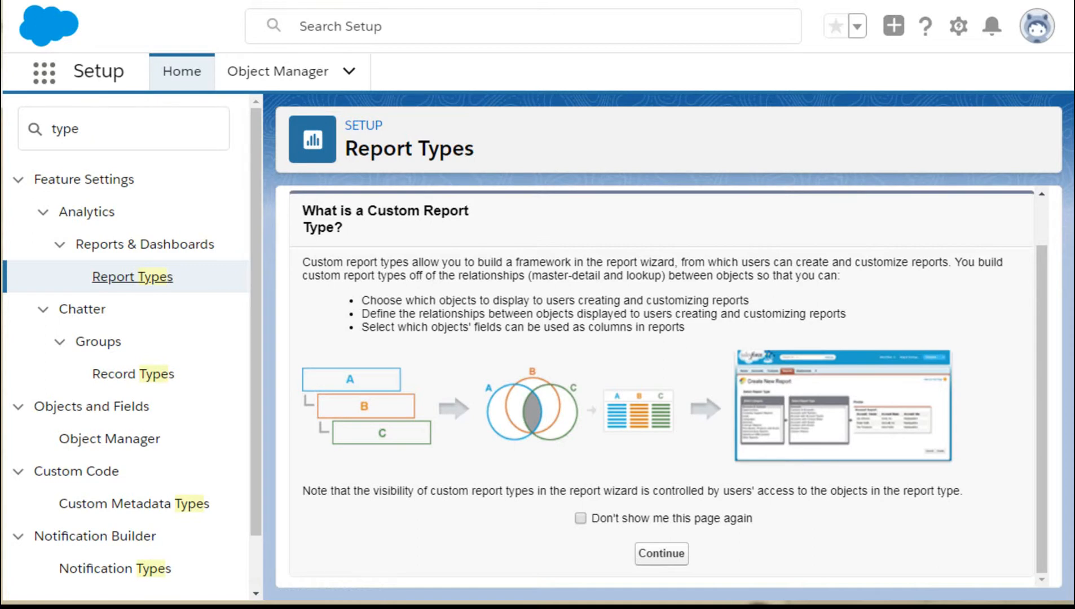
left_click(660, 554)
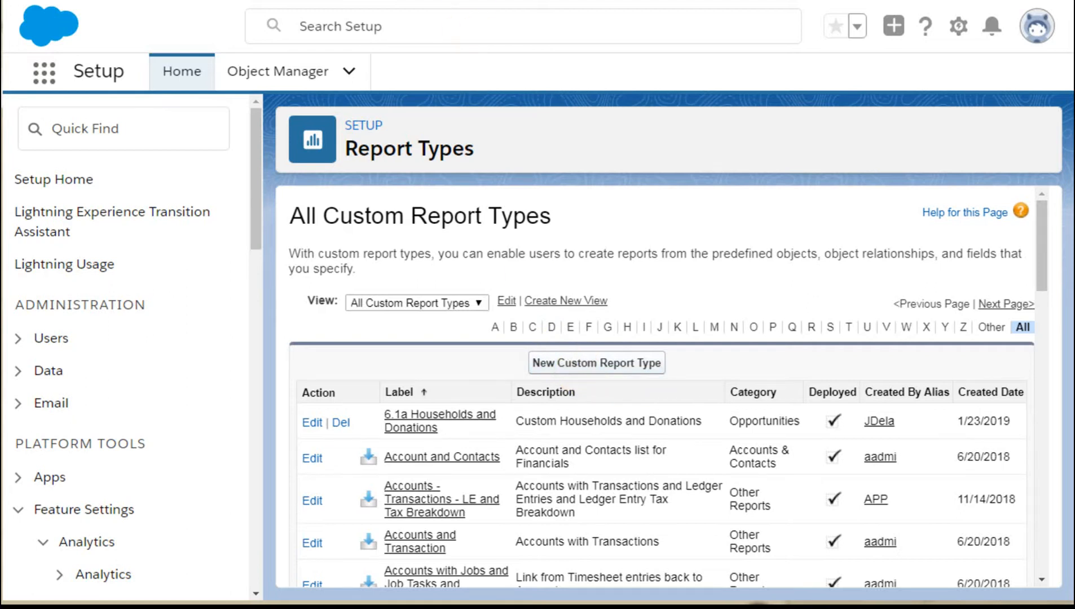
Define a new deployed custom report type '9. Duplicate Accounts Report' on Accounts and proceed to step 2
left_click(596, 362)
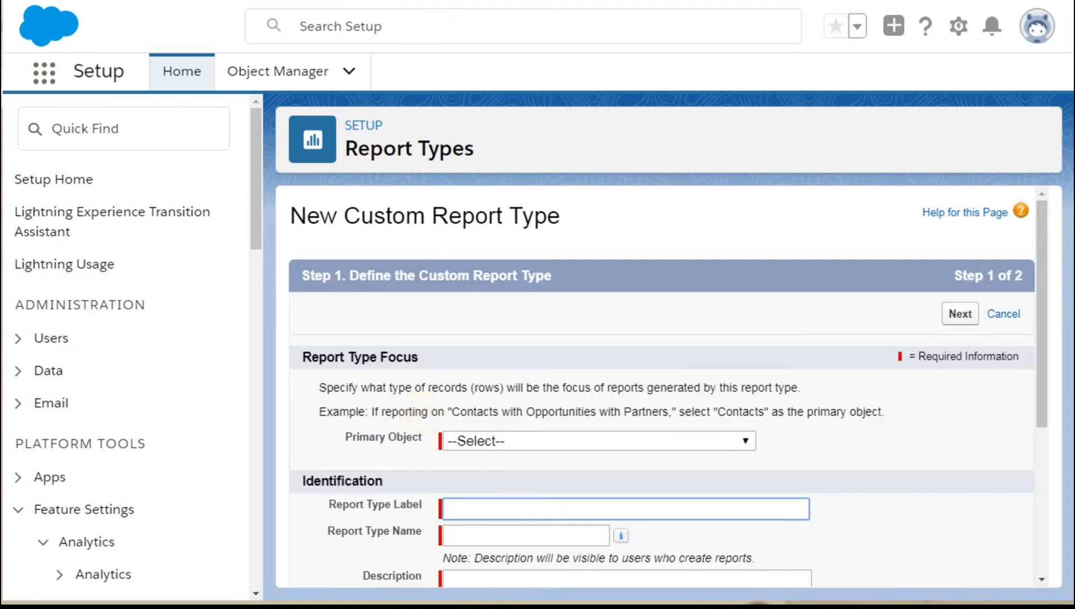
mouse_move(914, 430)
type("9.Duplicate Accounts Report")
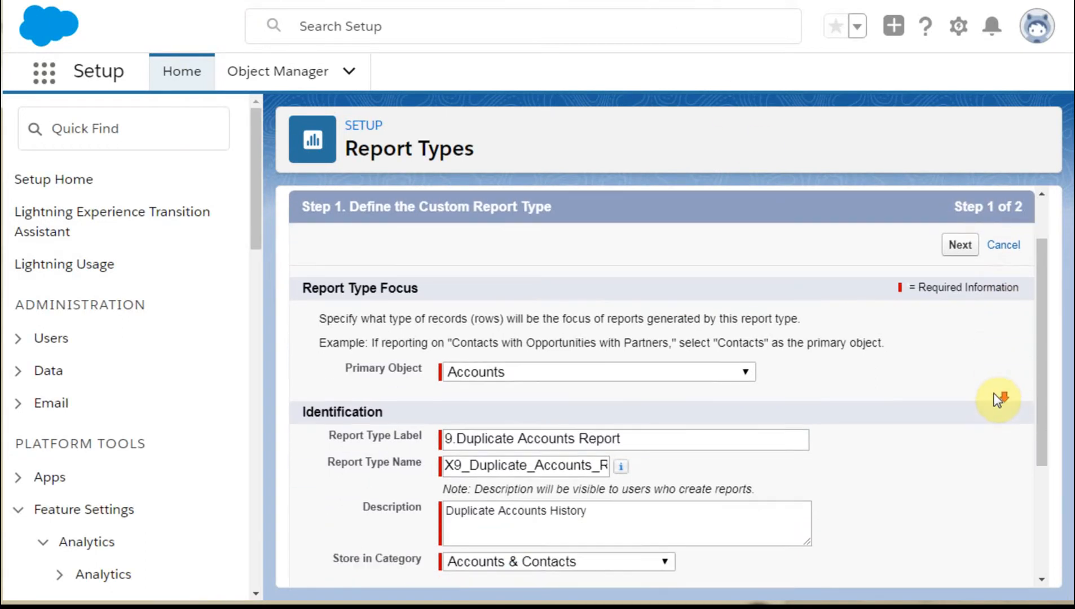
scroll("down", 3)
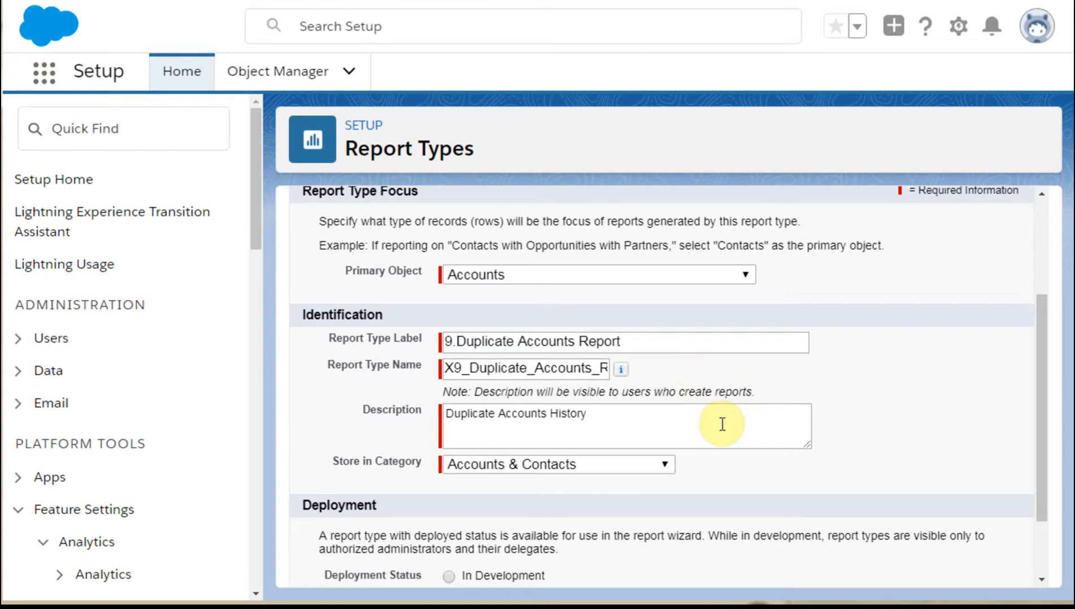
mouse_move(733, 448)
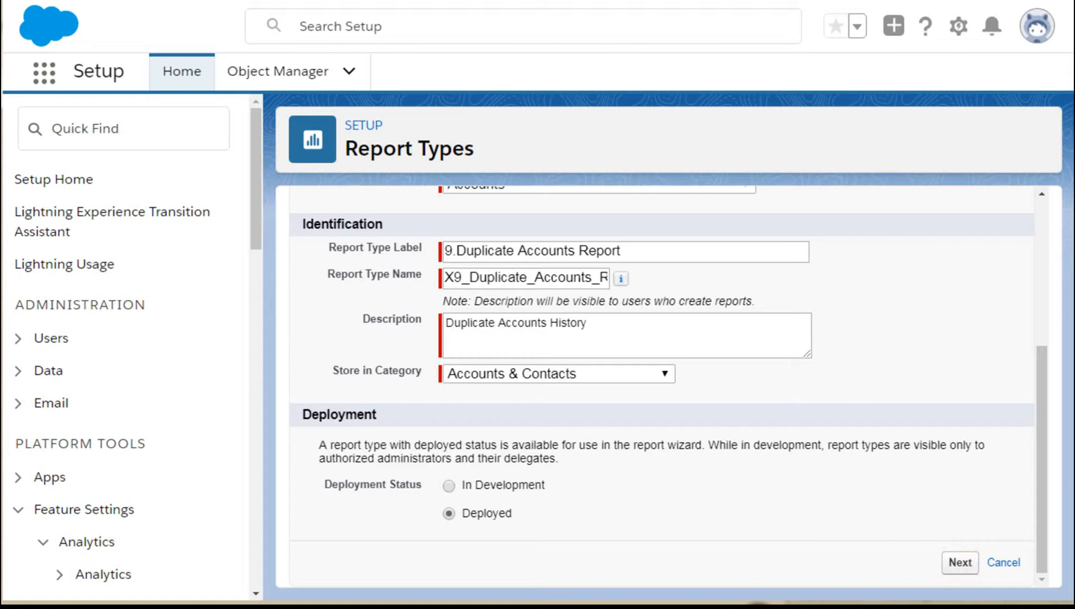
left_click(959, 563)
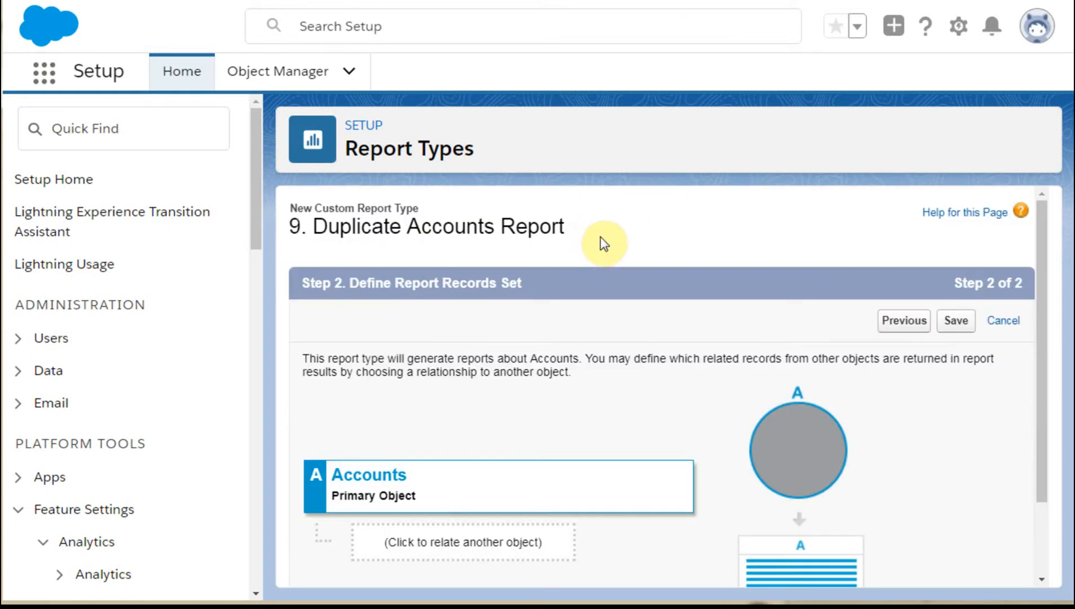
Relate Duplicate Record Items as object B requiring at least one related record, and save the report type
scroll("down", 3)
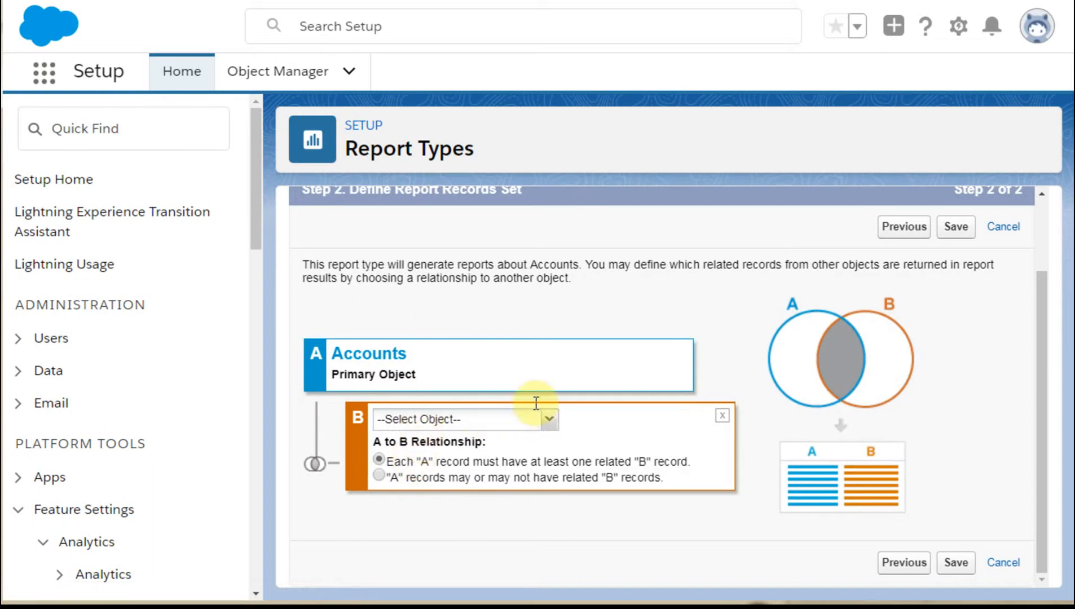
mouse_move(514, 454)
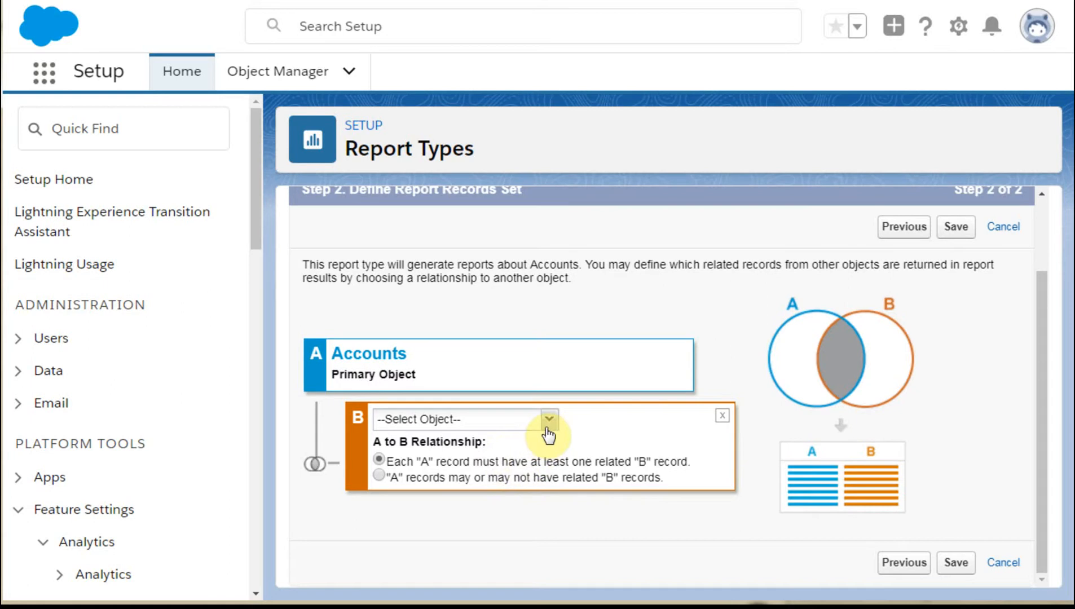
left_click(548, 419)
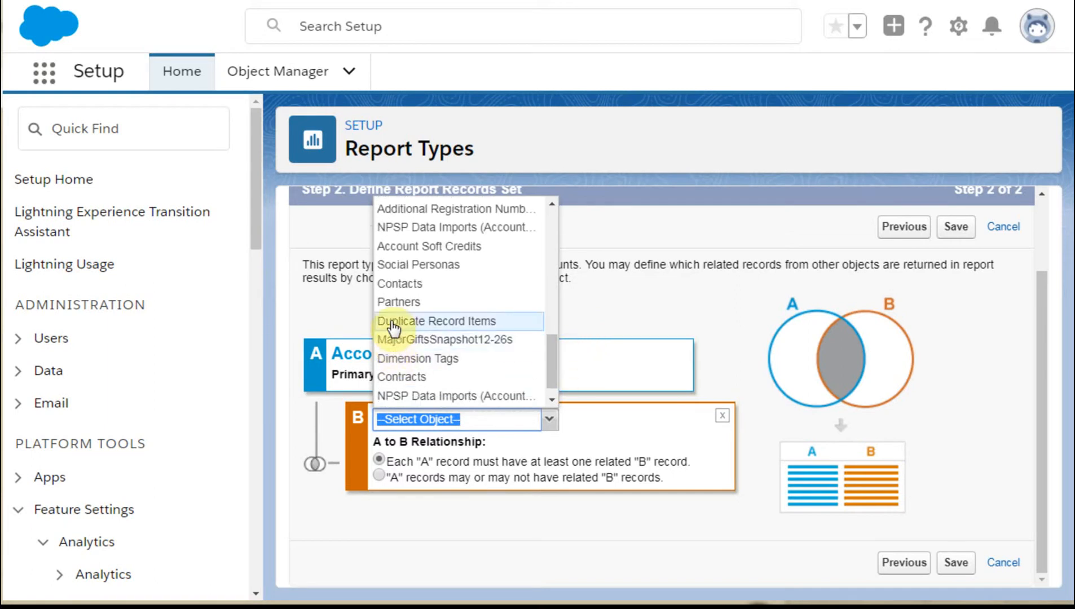
left_click(434, 321)
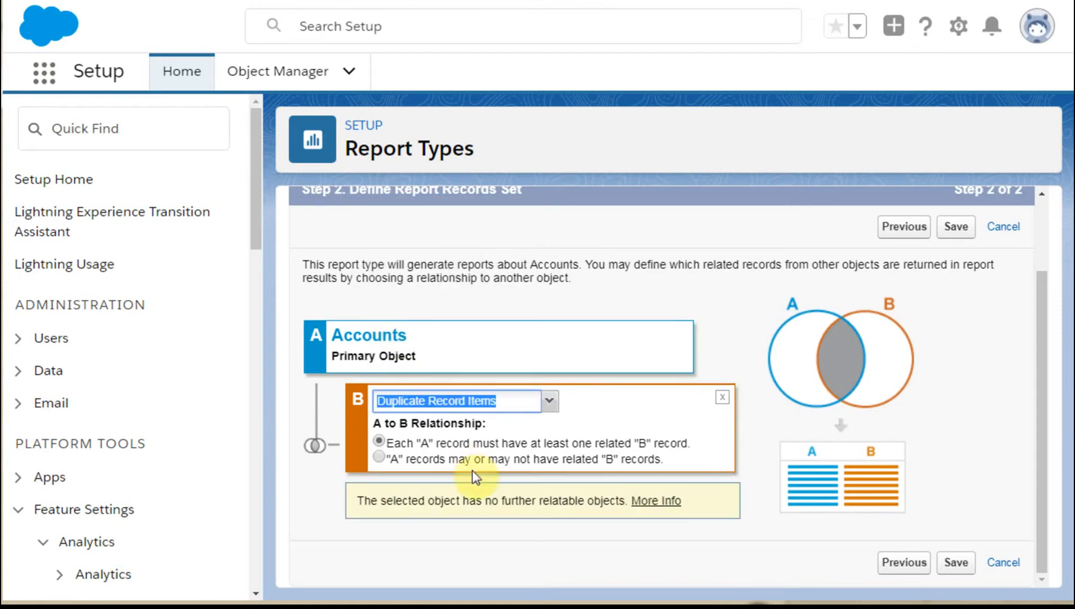
mouse_move(607, 534)
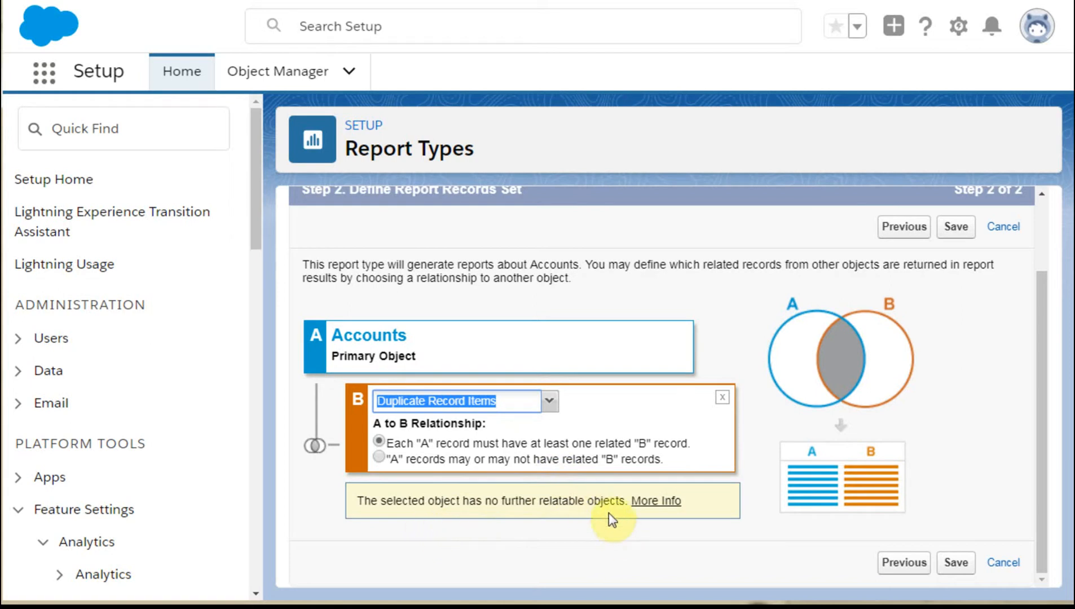
mouse_move(475, 459)
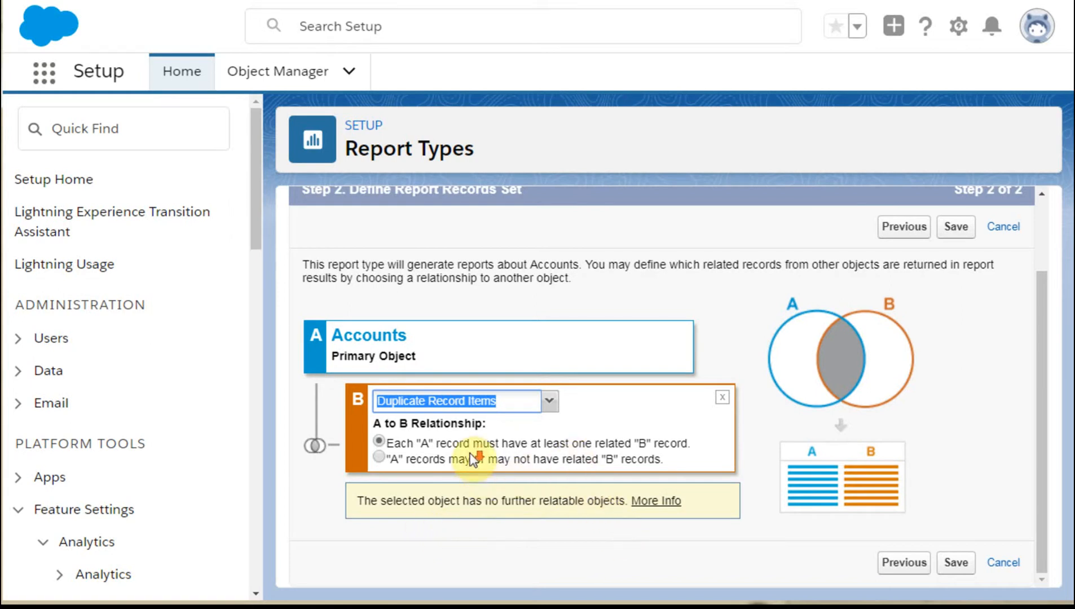
mouse_move(907, 408)
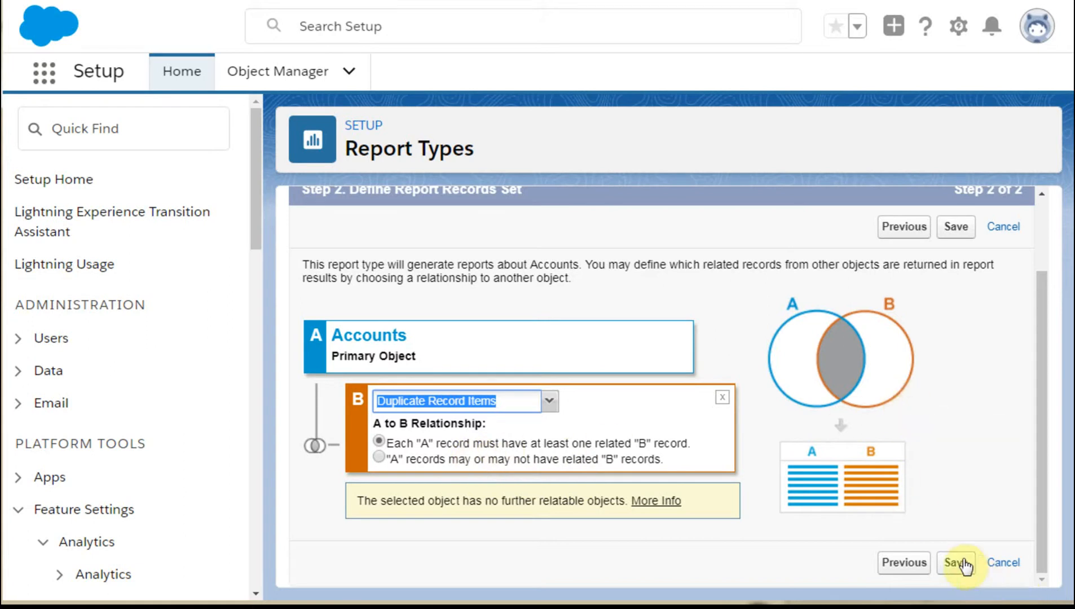
mouse_move(955, 562)
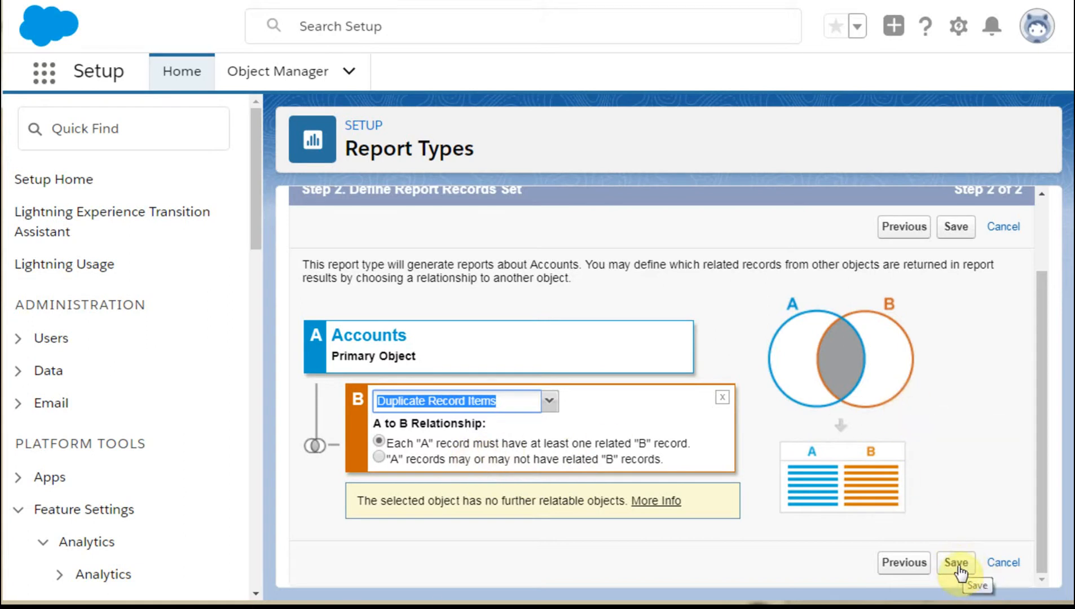
left_click(954, 562)
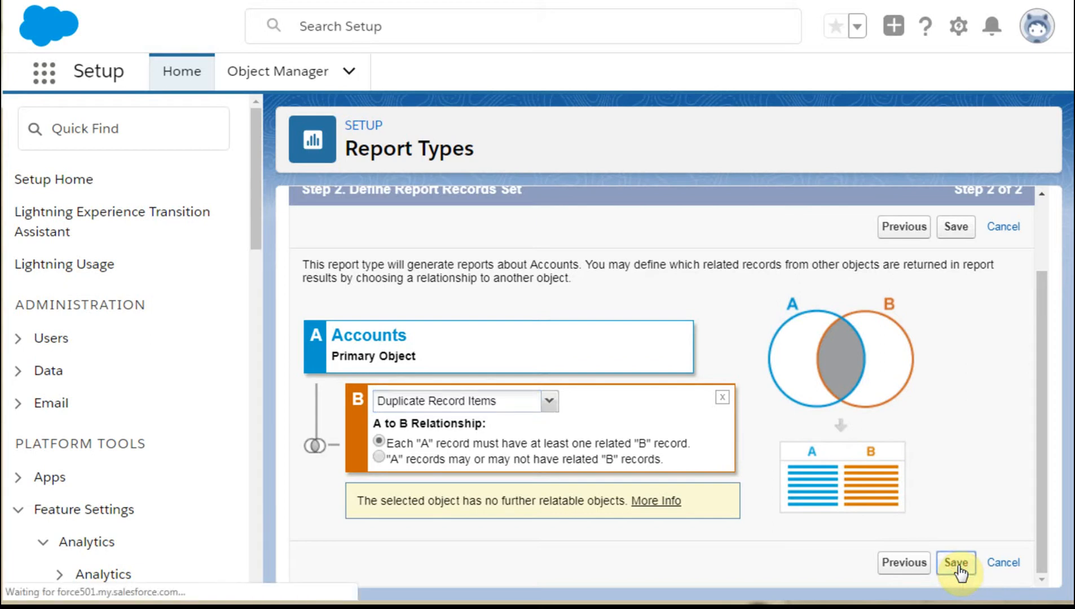
left_click(955, 563)
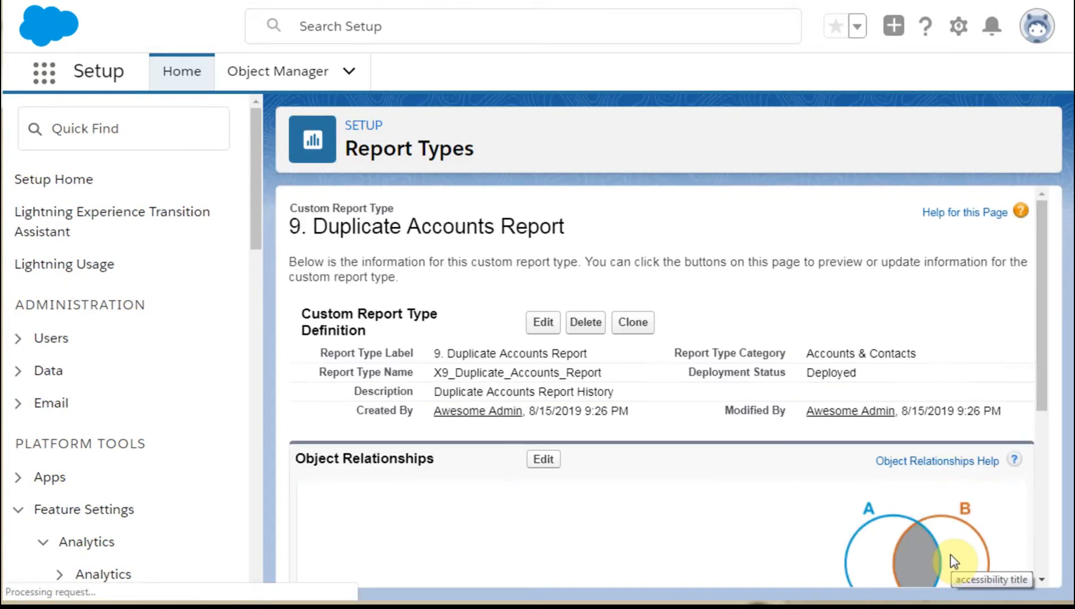
Review the Fields Available for Reports layout of the new report type via Edit Layout
scroll("down", 3)
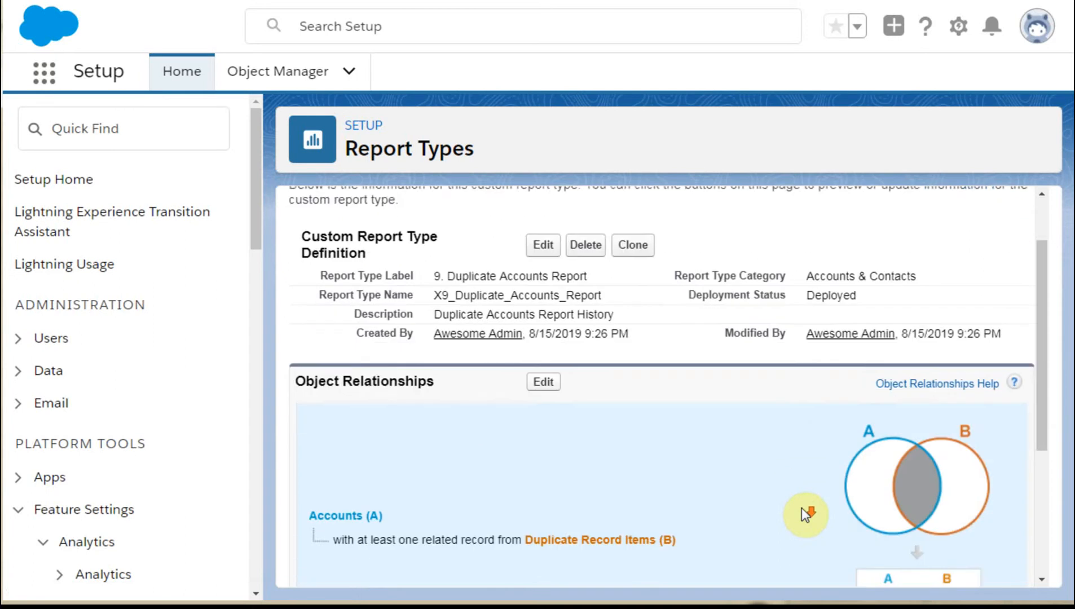
scroll("down", 3)
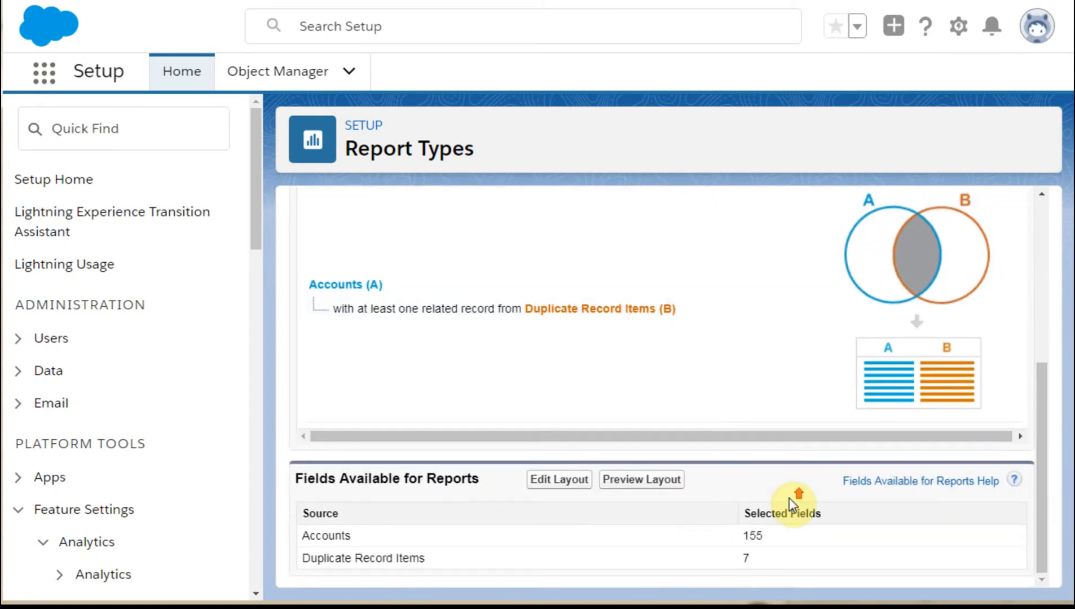
mouse_move(768, 578)
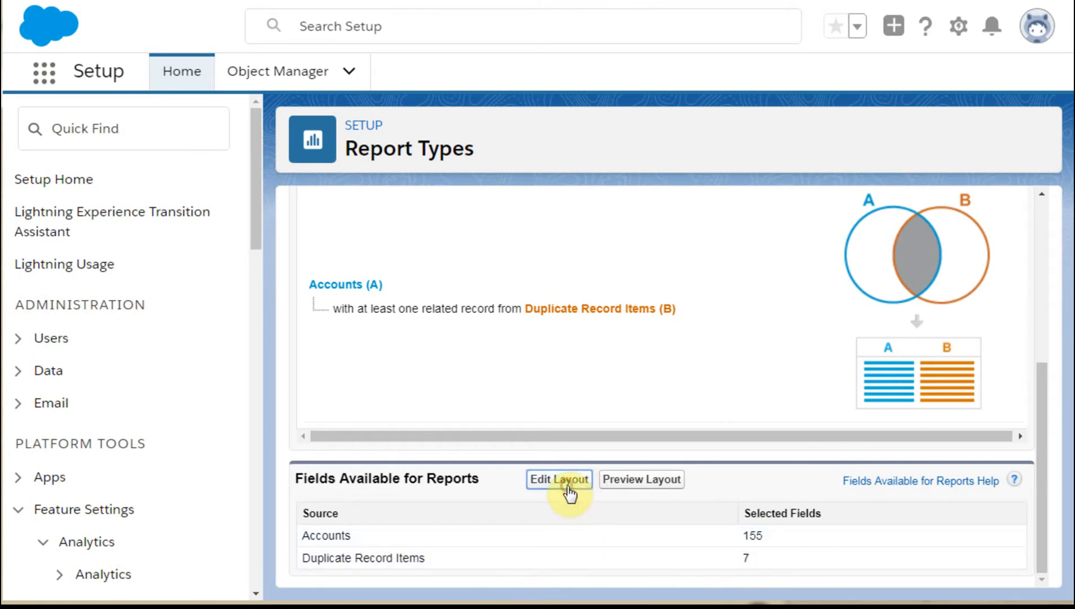
left_click(559, 479)
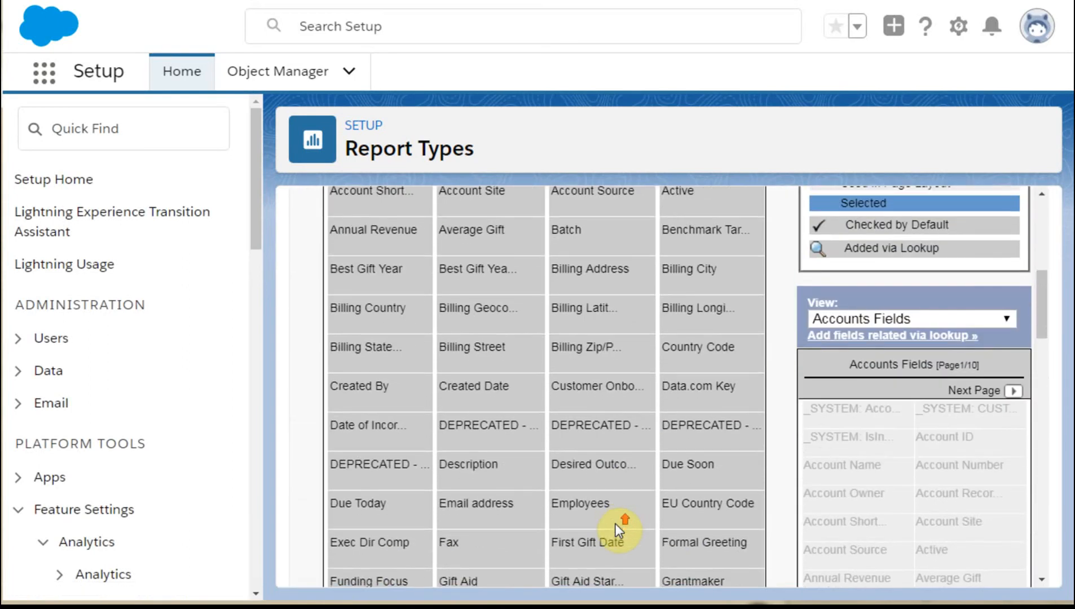
scroll("down", 3)
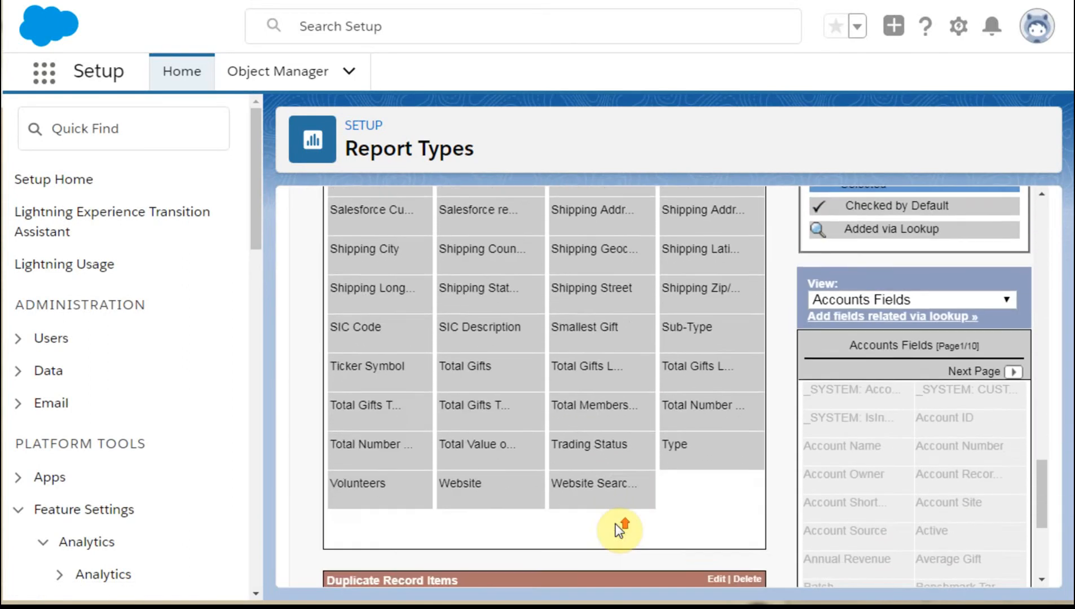
scroll("down", 3)
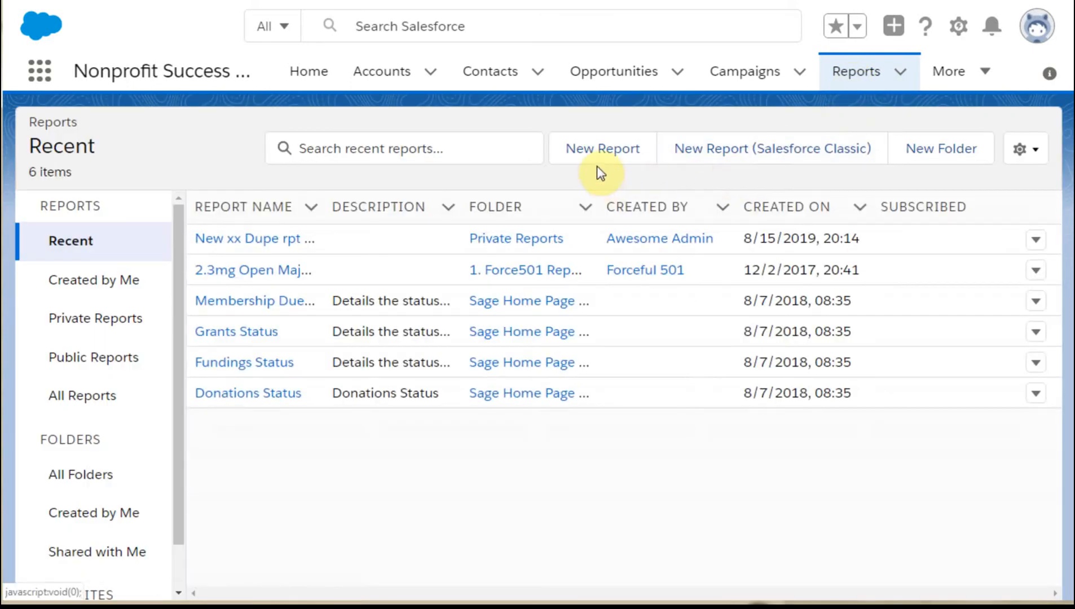
Start a new report, search 'dup' and continue with the 9. Duplicate Accounts Report type
left_click(602, 148)
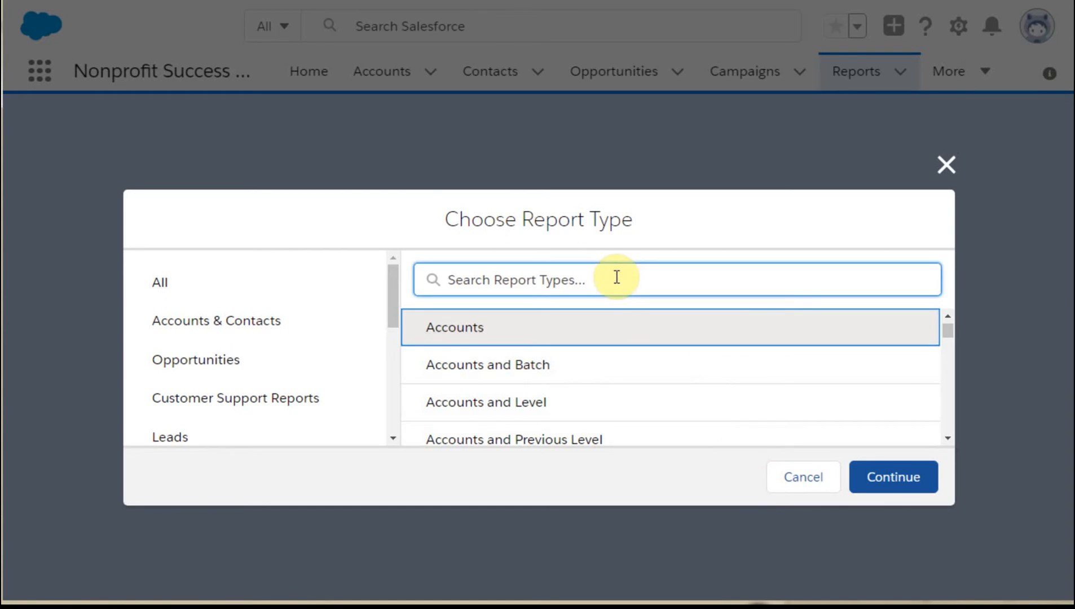
type("d")
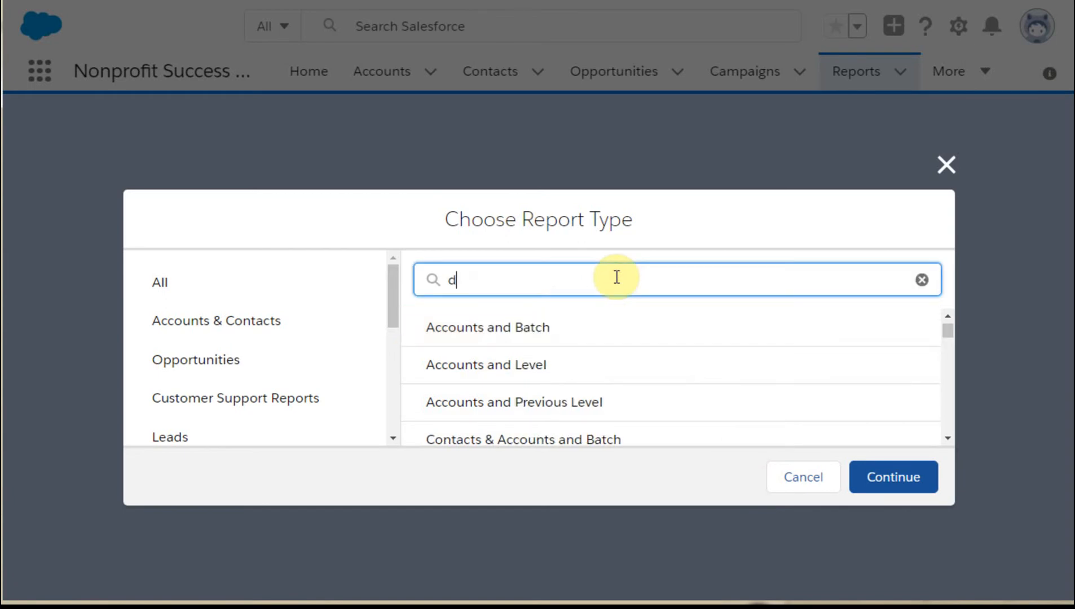
type("ulpl")
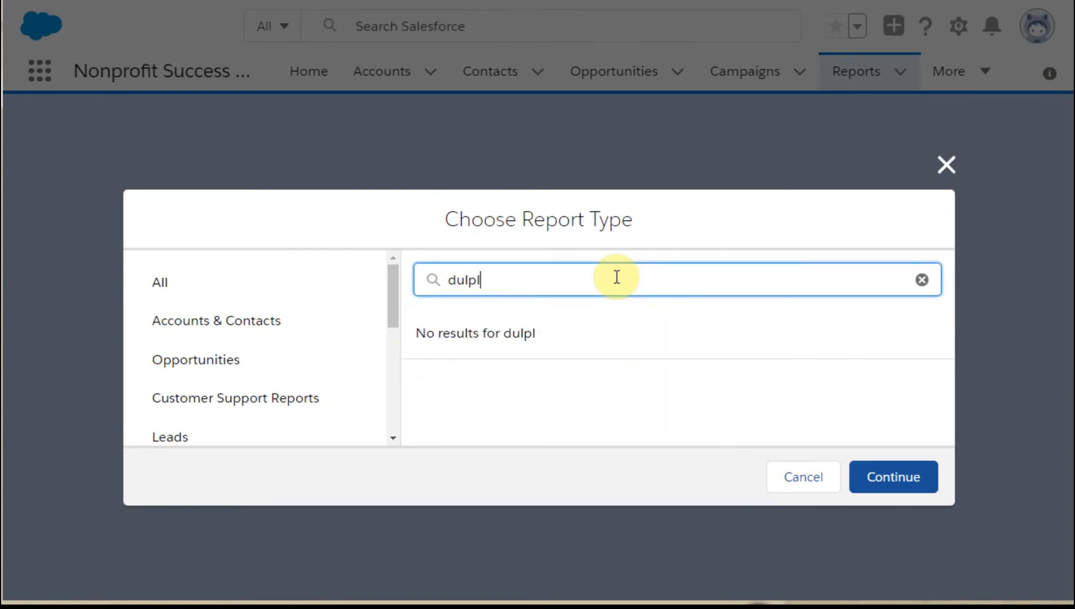
type("dup")
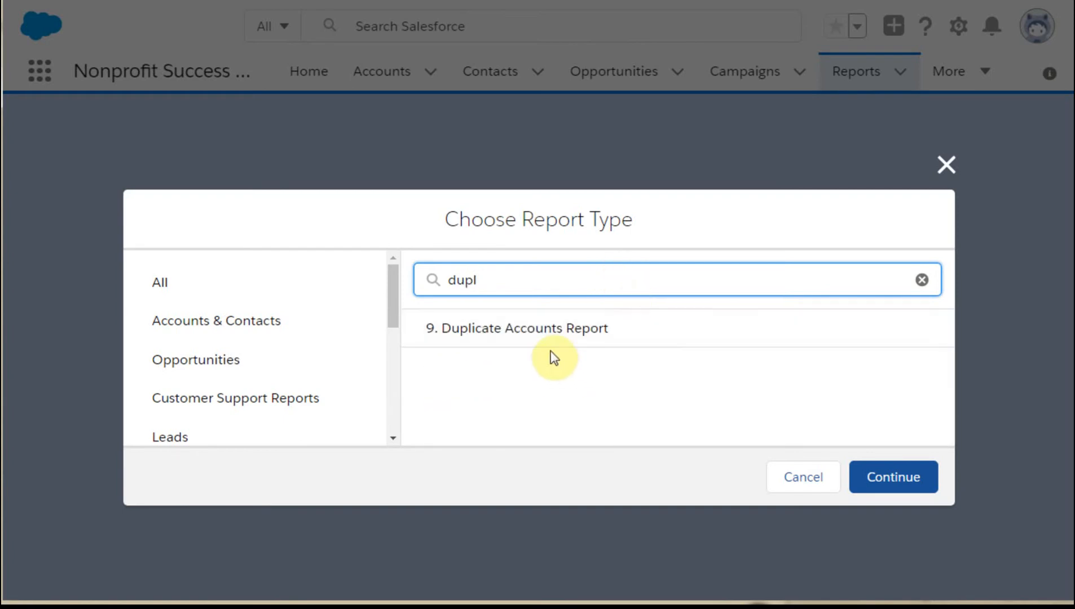
left_click(518, 328)
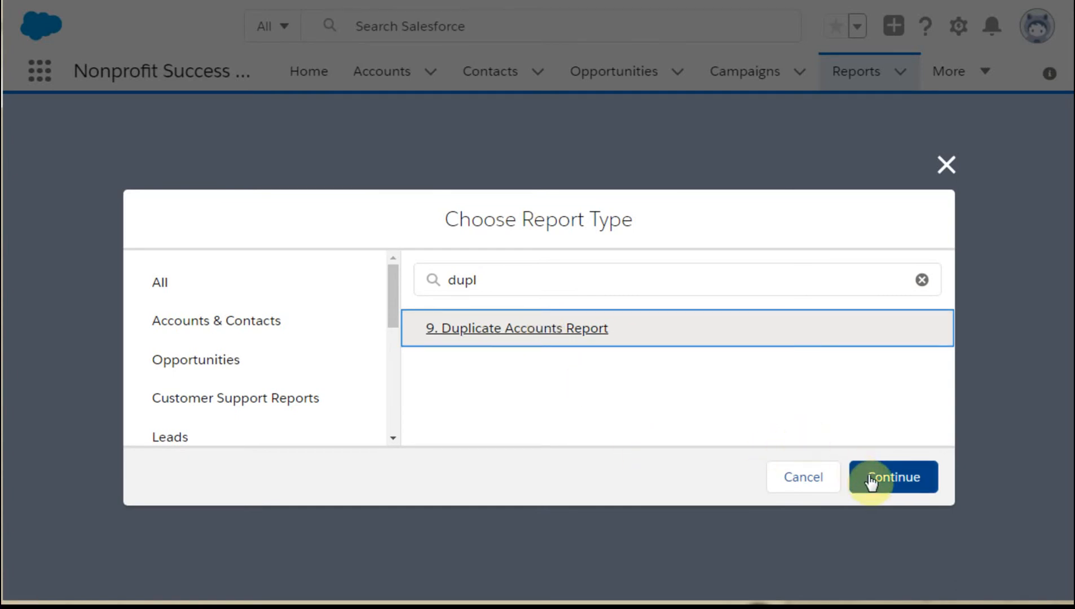
left_click(892, 477)
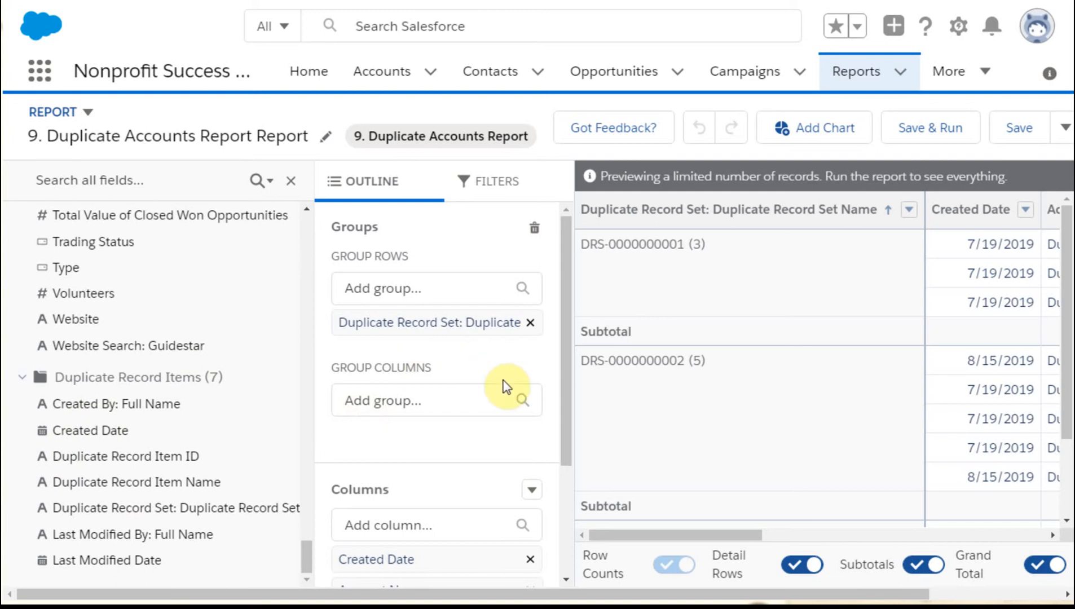
mouse_move(159, 495)
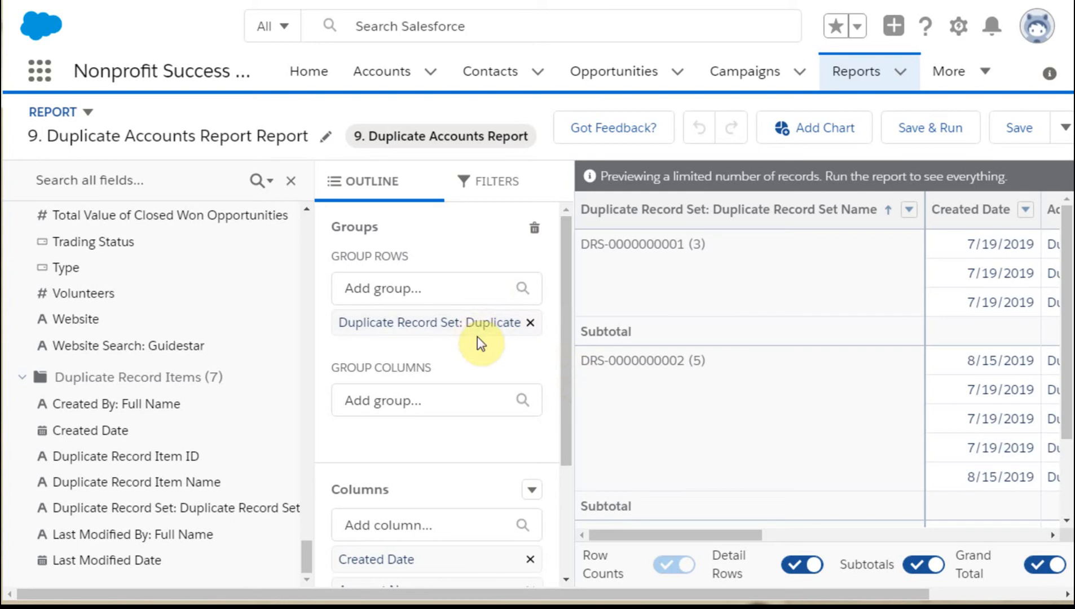
mouse_move(637, 319)
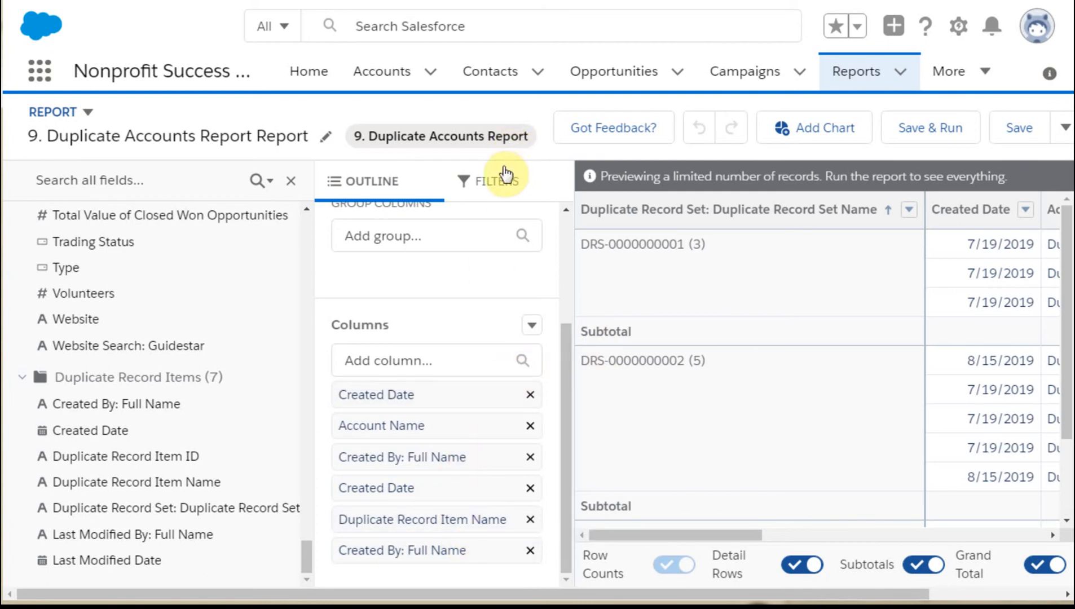
Check the report's filters, then Save & Run it as '9. Duplicate Accounts Report Report'
left_click(494, 182)
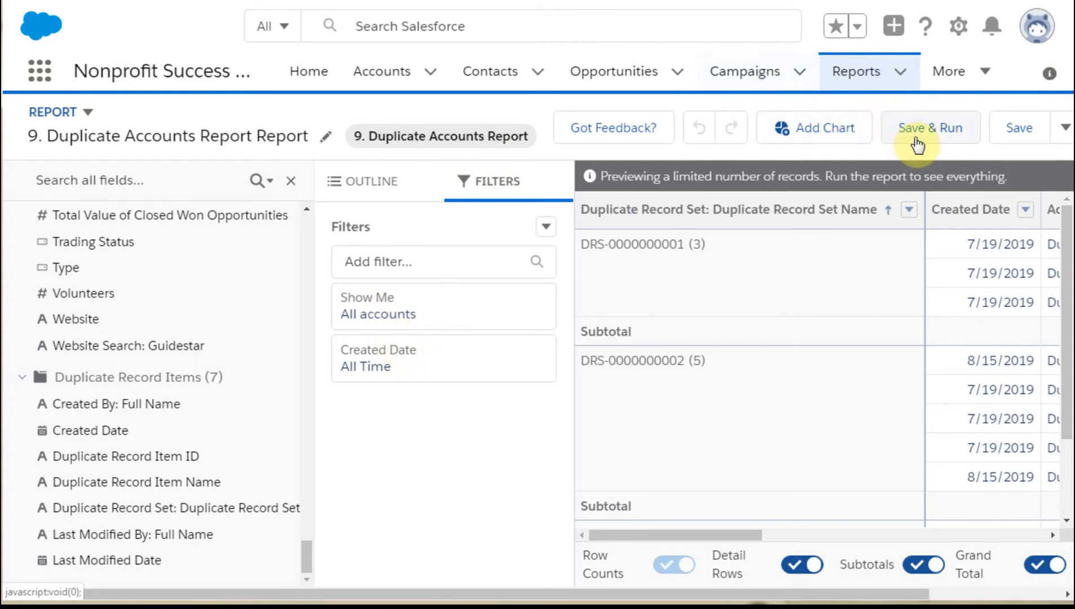
left_click(929, 127)
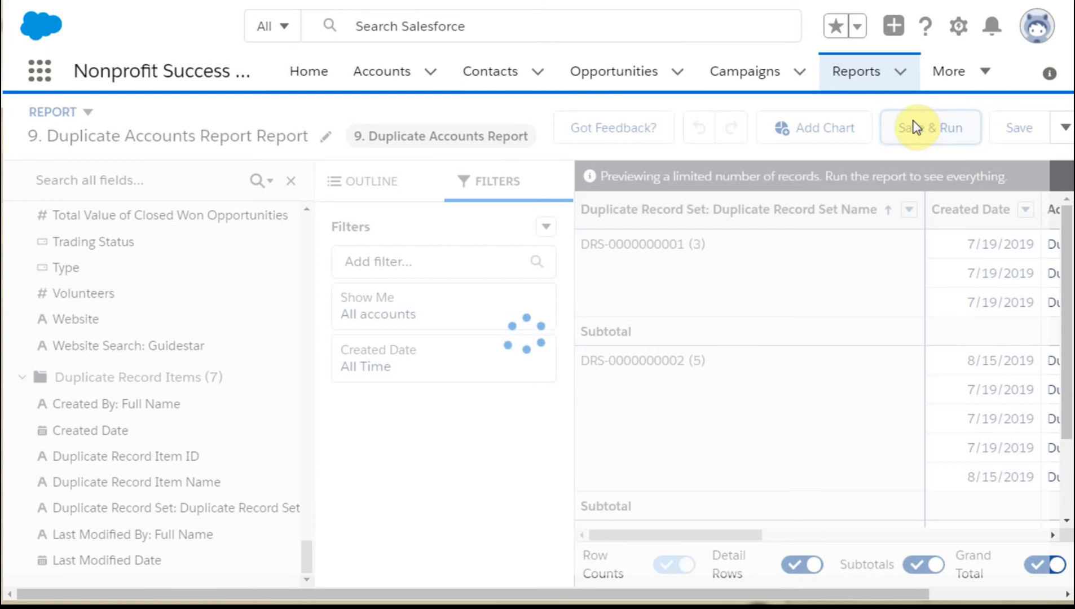
left_click(929, 127)
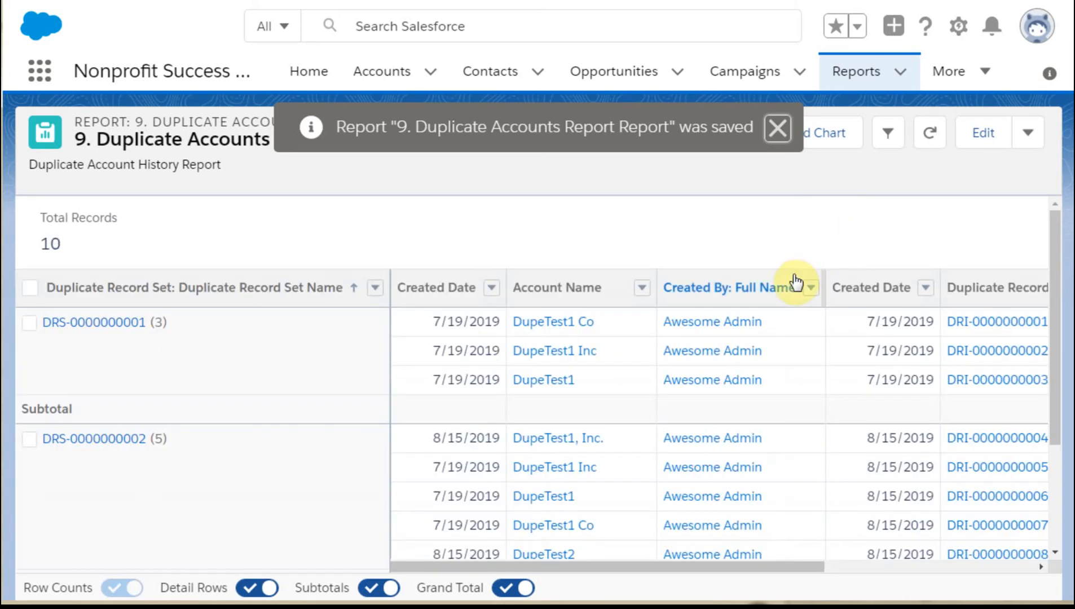
Dismiss the saved toast and scroll the results down to the Total row of 10 records
left_click(777, 128)
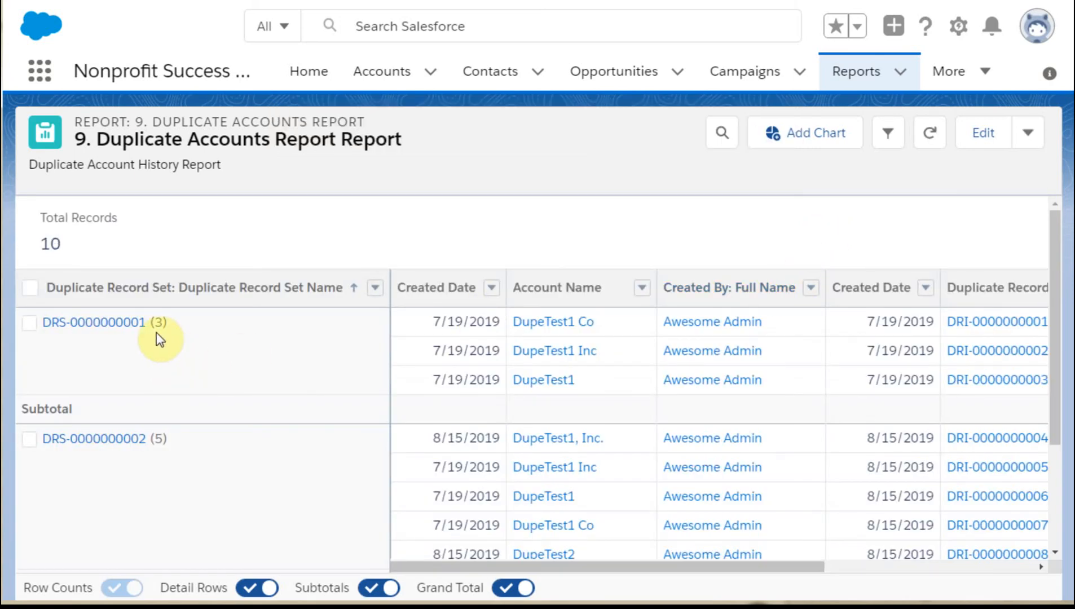
mouse_move(247, 381)
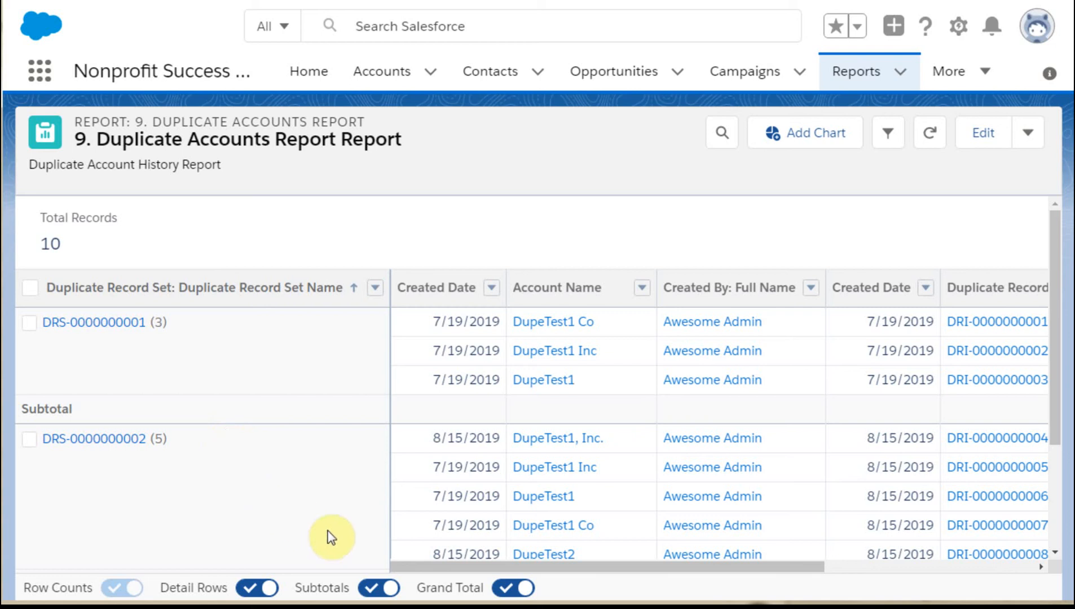
scroll("down", 3)
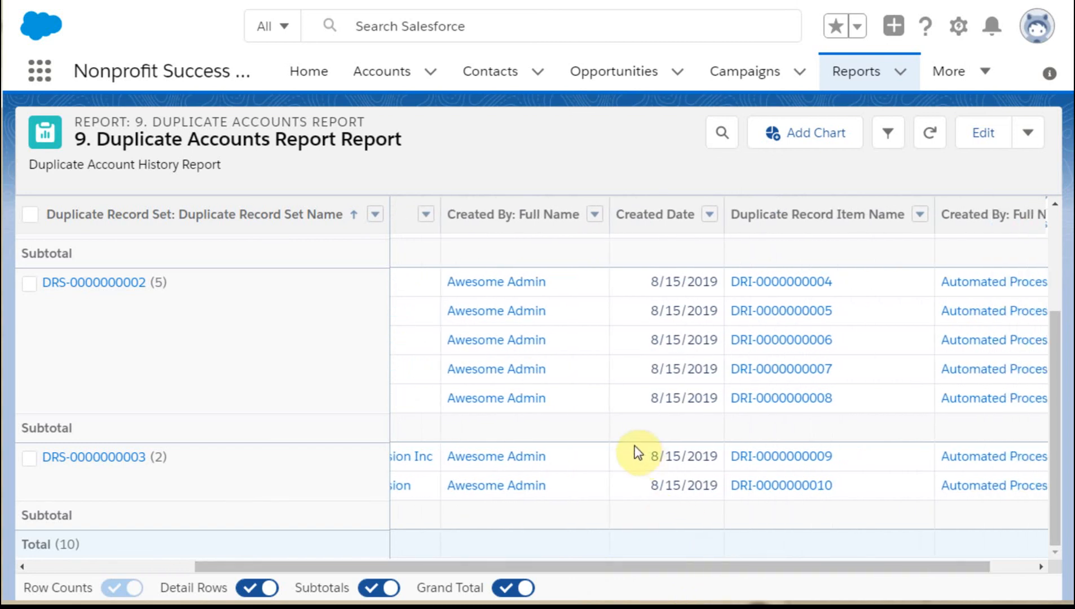
mouse_move(699, 593)
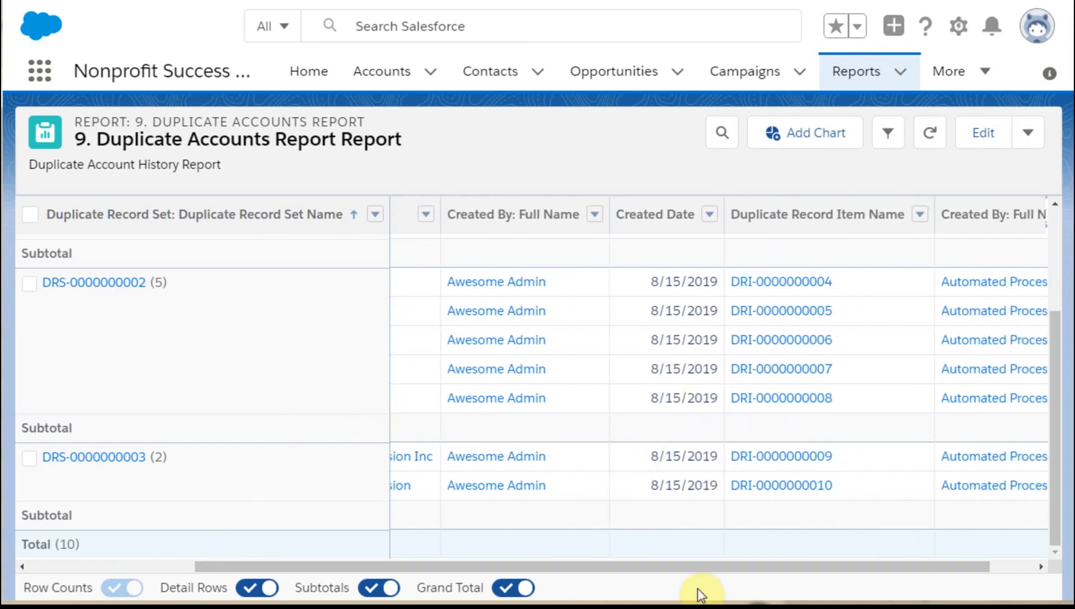